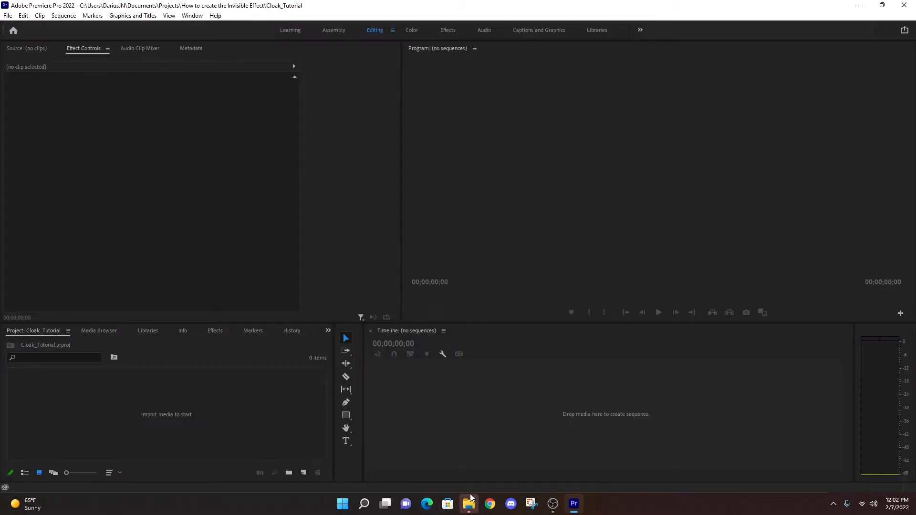
mouse_move(469, 503)
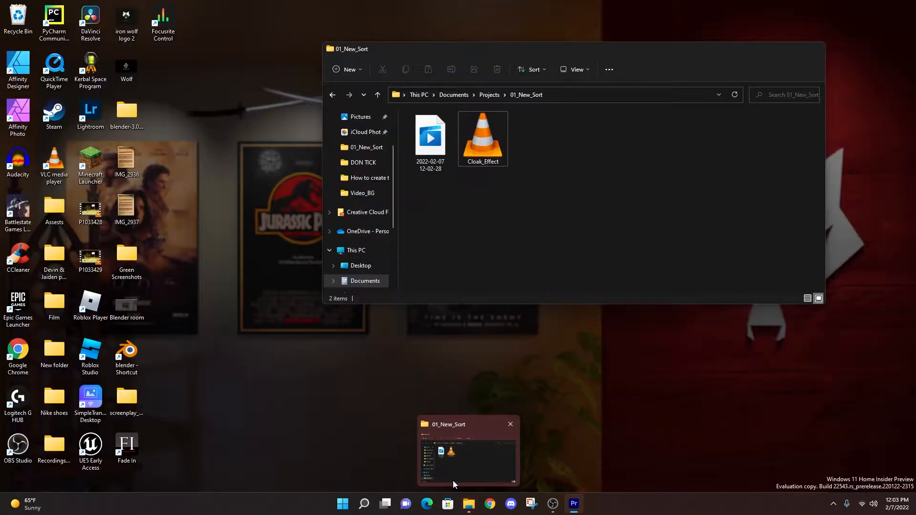
- Open File Explorer from the taskbar to reach the Cloak_Effect.MOV footage folder
click(573, 503)
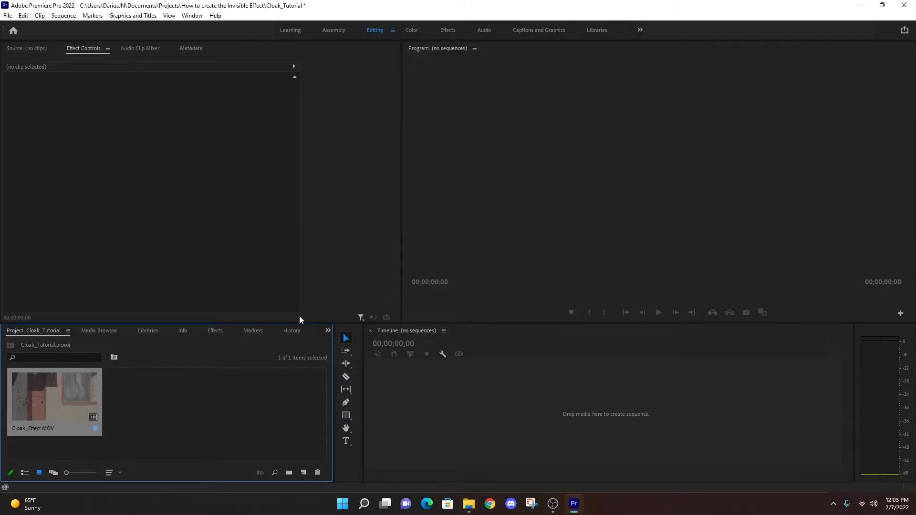
mouse_move(106, 395)
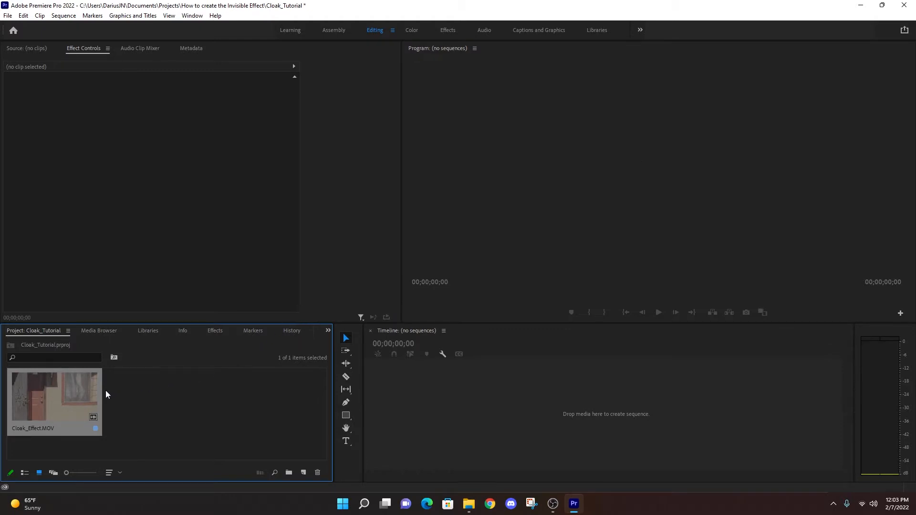
mouse_move(74, 405)
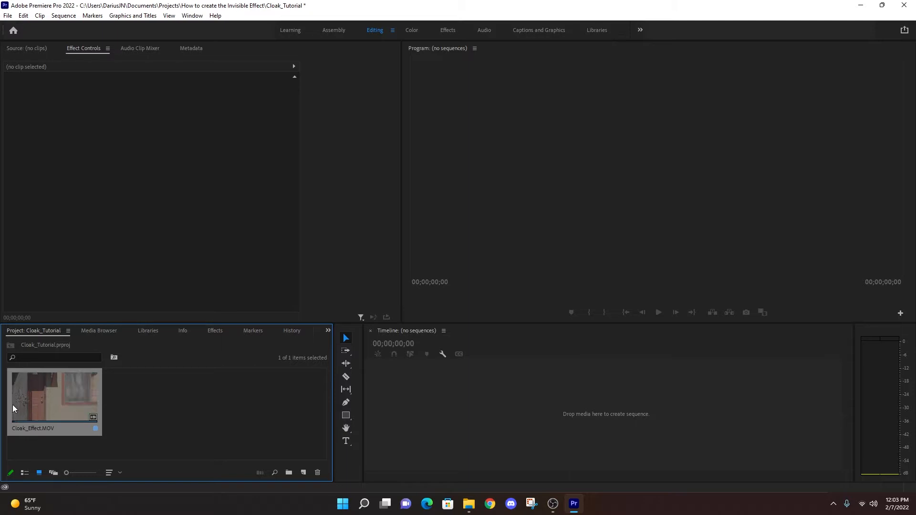
- Open the imported Cloak_Effect clip in the Source Monitor to preview it
double_click(54, 396)
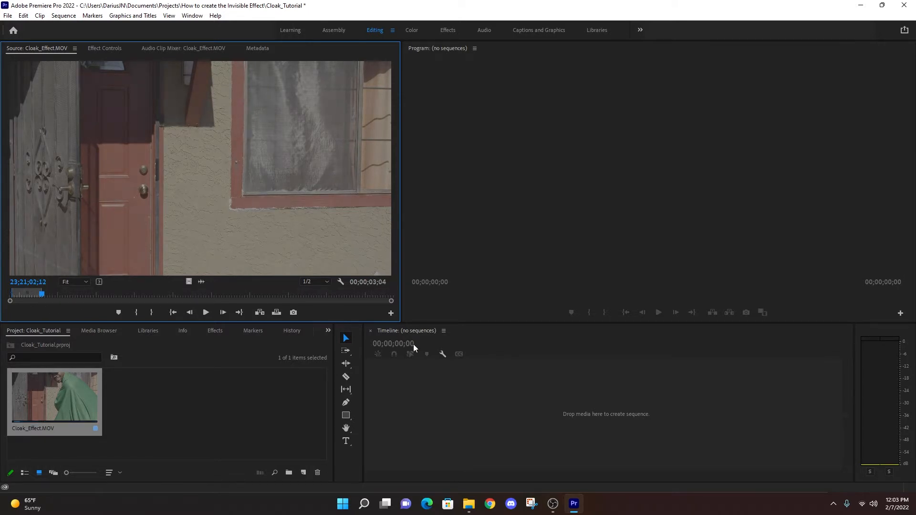
mouse_move(181, 288)
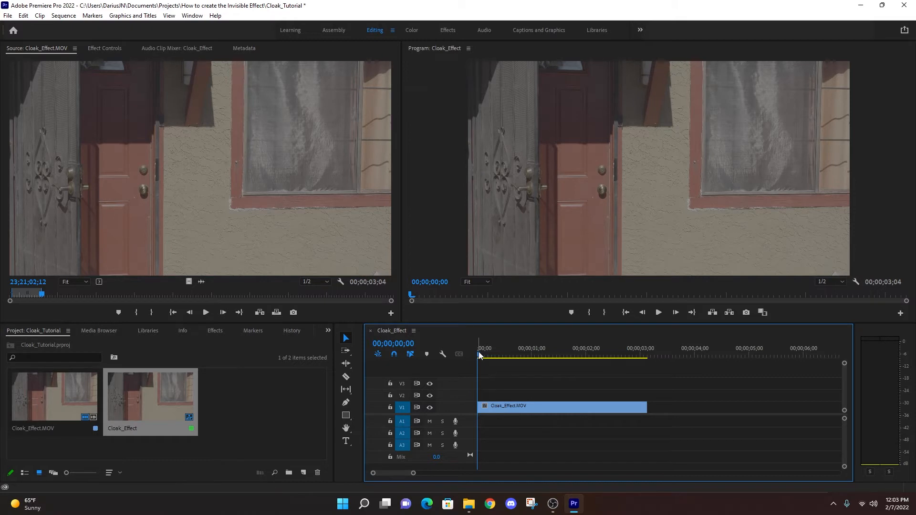
- Halve the doorway clip's speed and move the playhead to about 2;14
click(544, 354)
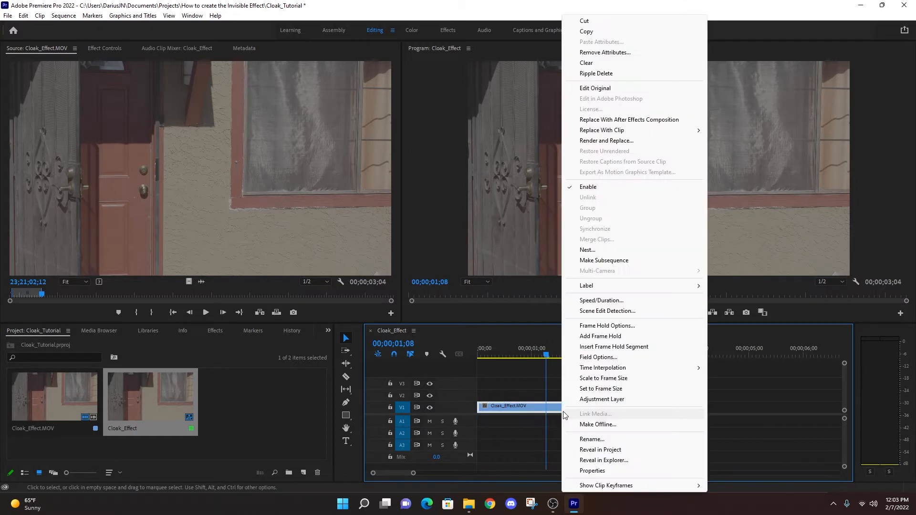
mouse_move(622, 351)
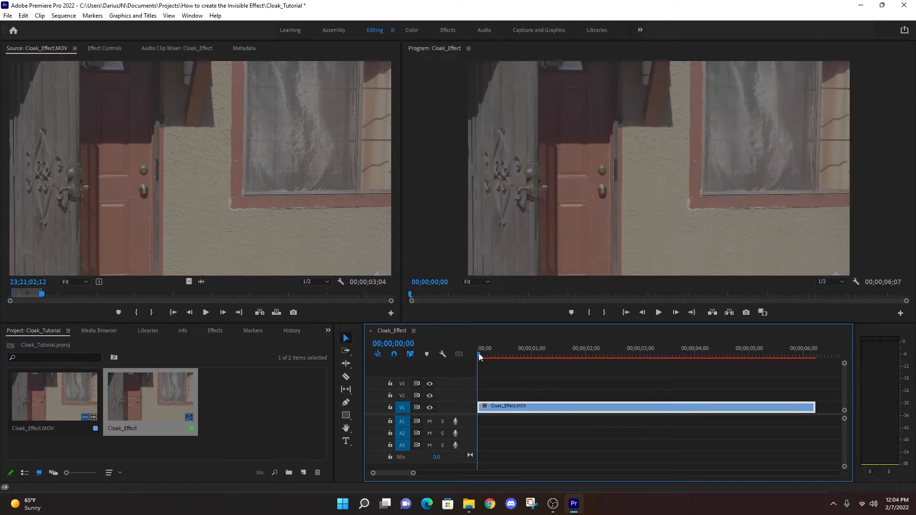
click(611, 354)
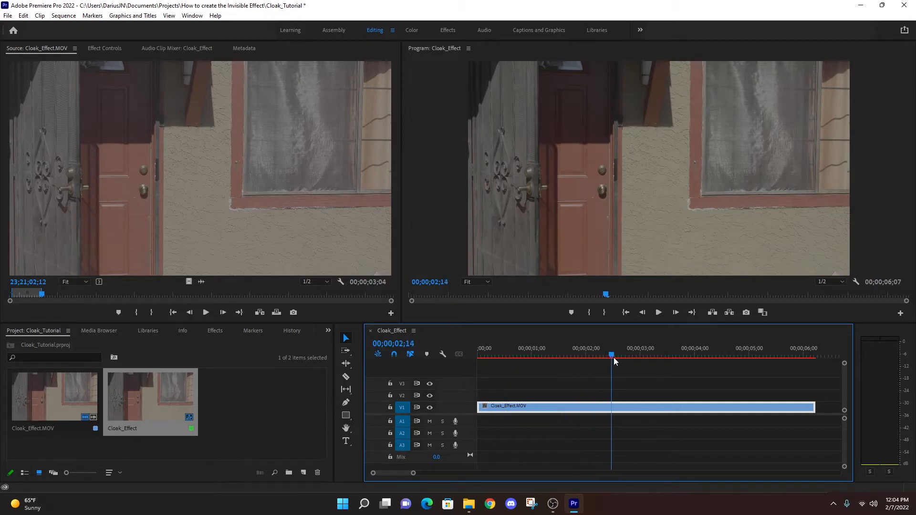
- Scrub the source footage to where the green-cloaked figure appears at the doorway
click(478, 355)
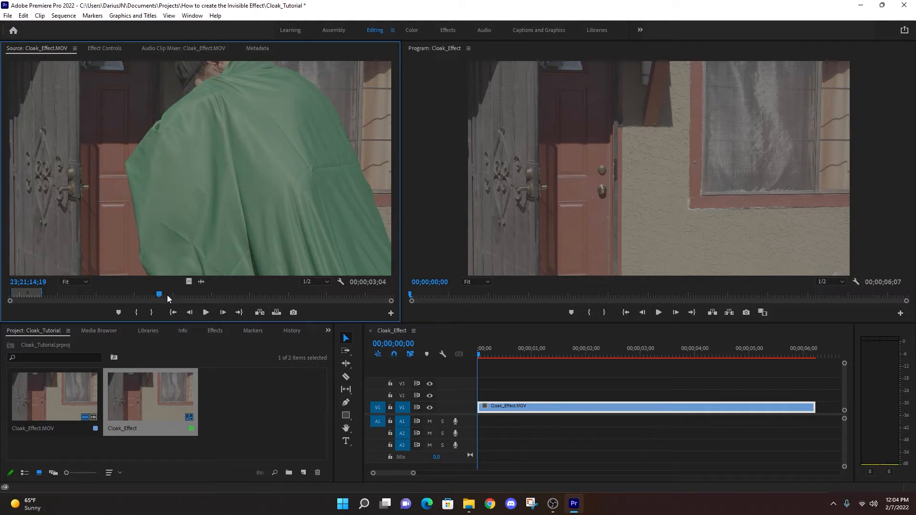
mouse_move(166, 297)
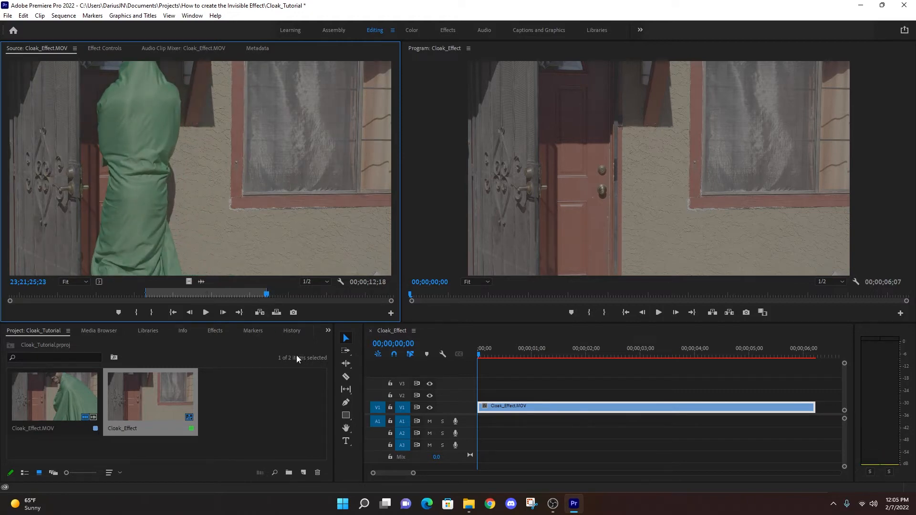
mouse_move(190, 281)
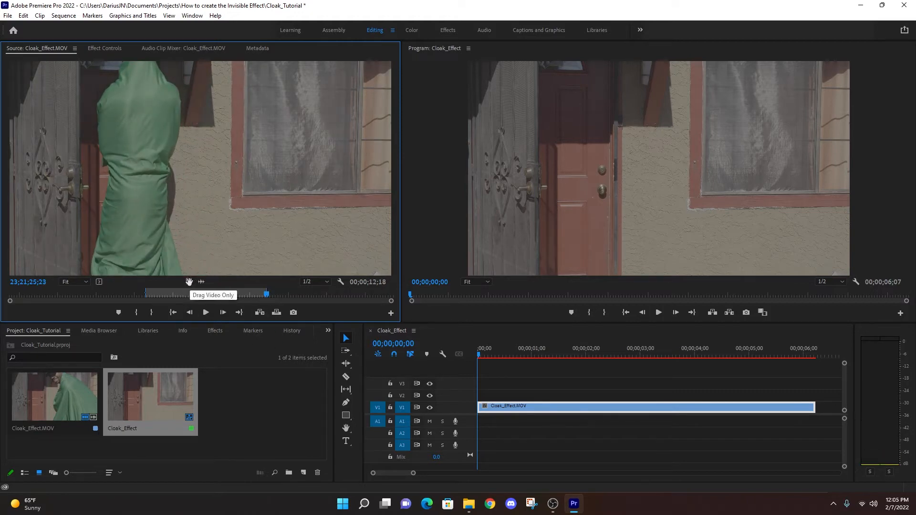
mouse_move(188, 282)
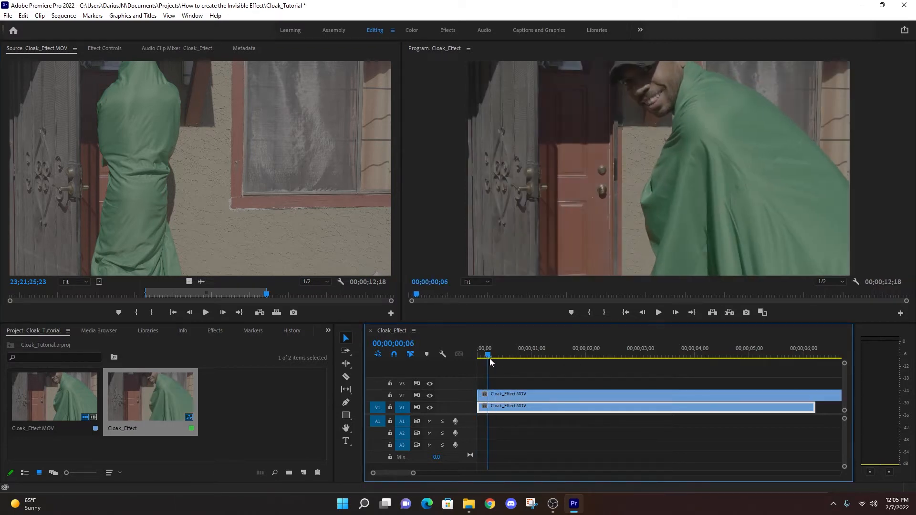
mouse_move(774, 238)
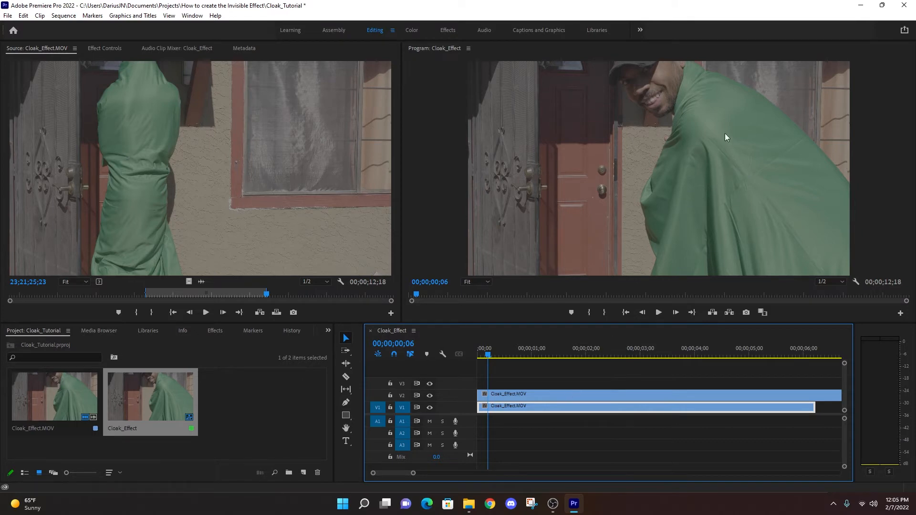
mouse_move(718, 172)
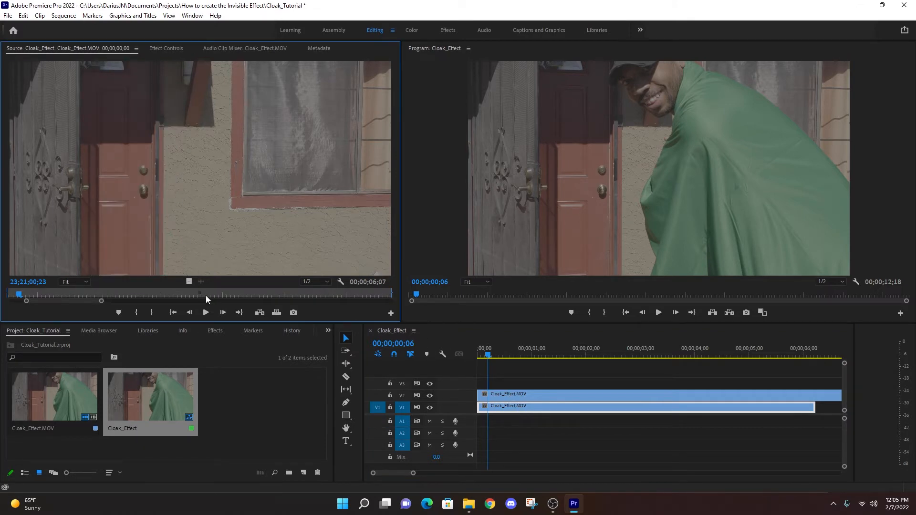
- Jump to a later frame of the footage after placing the cloak stretch on V2
click(101, 294)
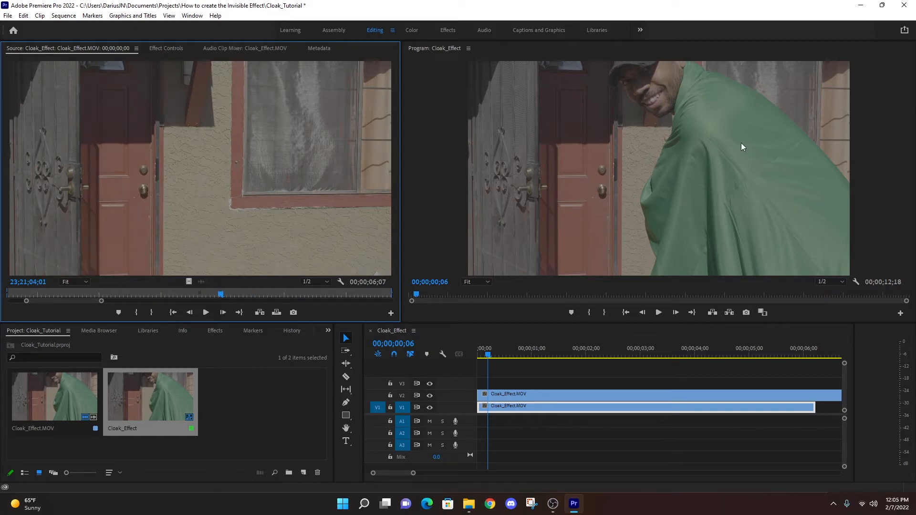
mouse_move(591, 184)
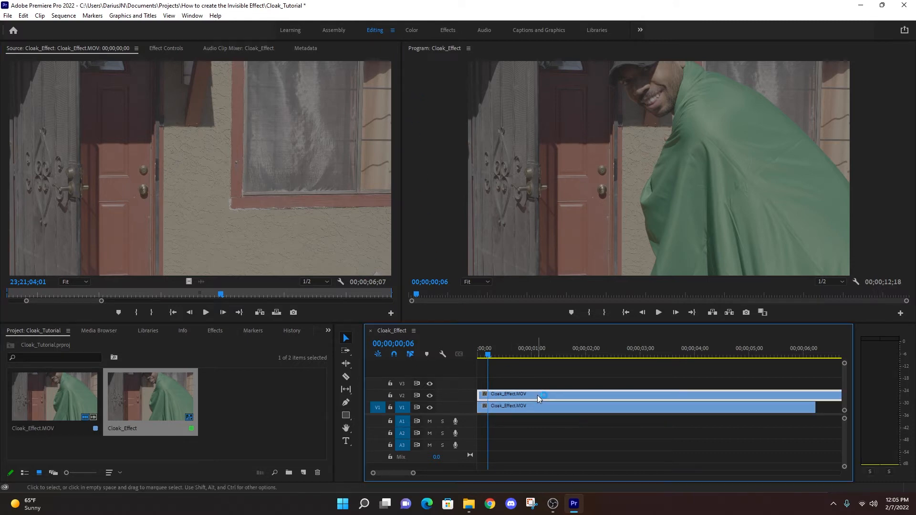
click(166, 48)
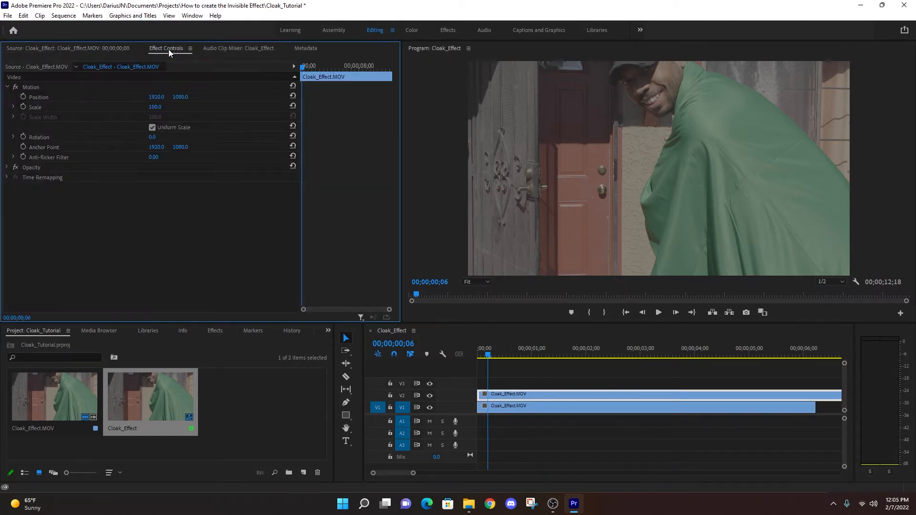
click(214, 331)
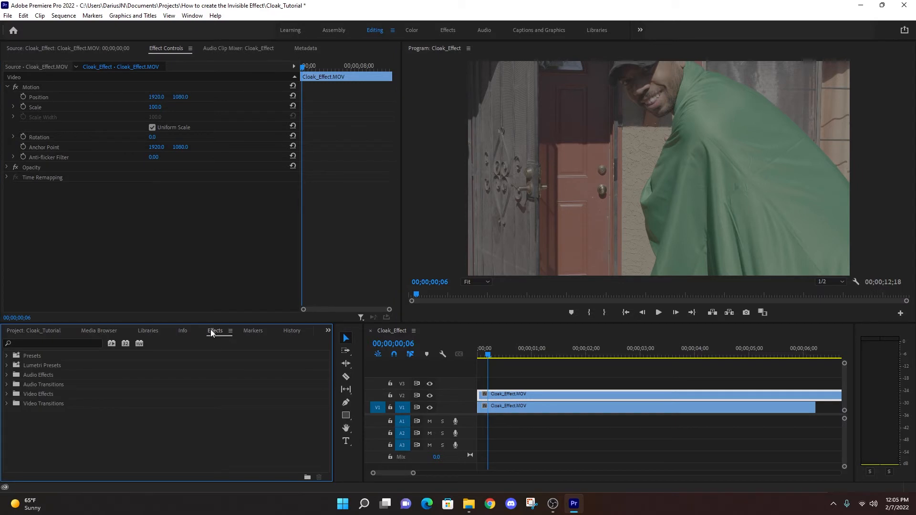
click(52, 343)
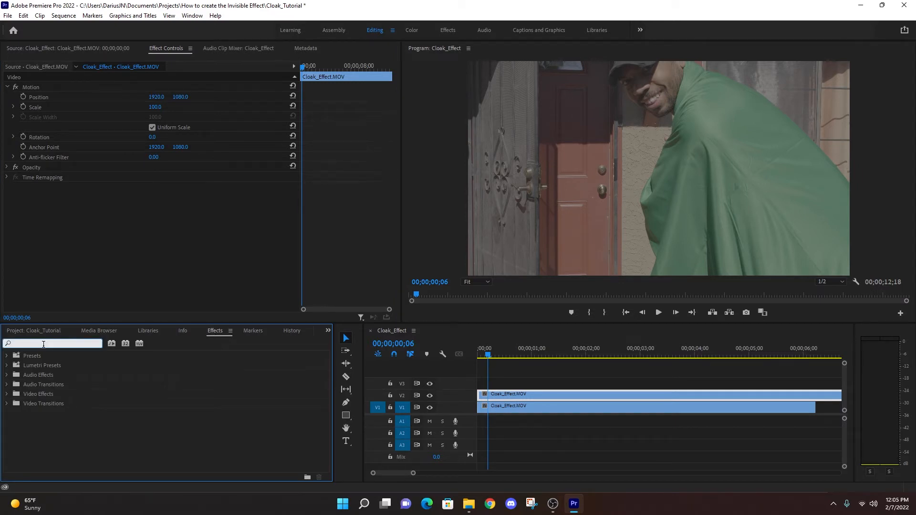
text(Ultra)
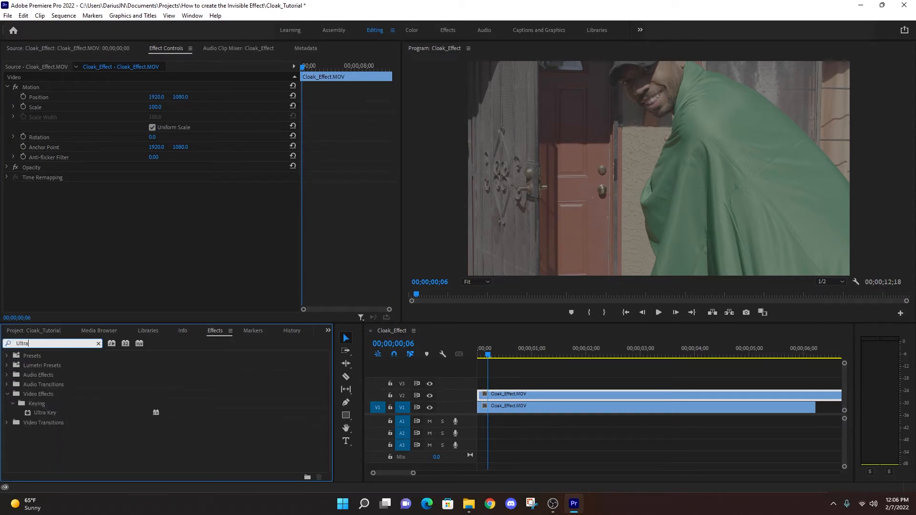
text(key)
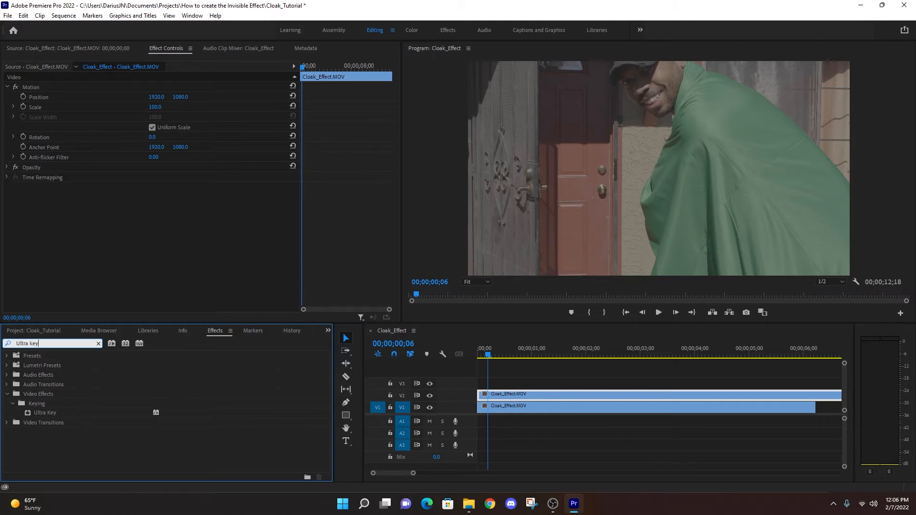
mouse_move(55, 419)
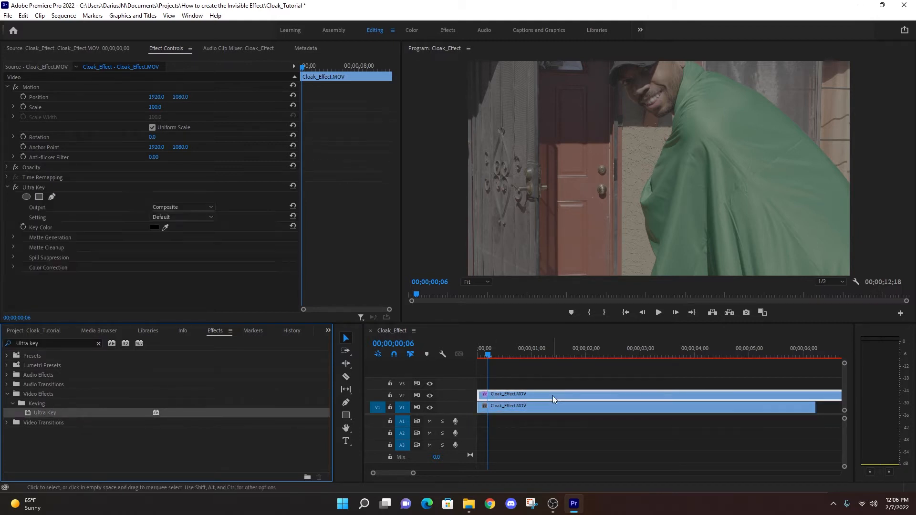
mouse_move(554, 397)
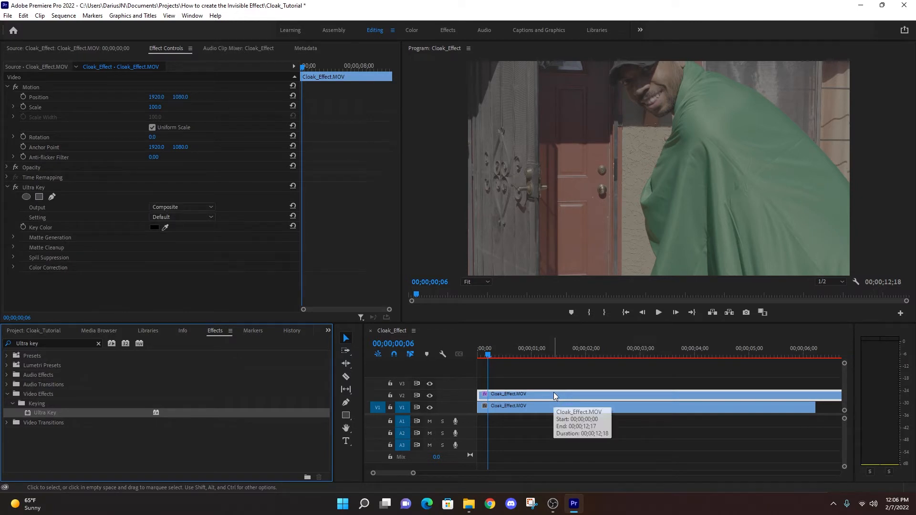
mouse_move(549, 395)
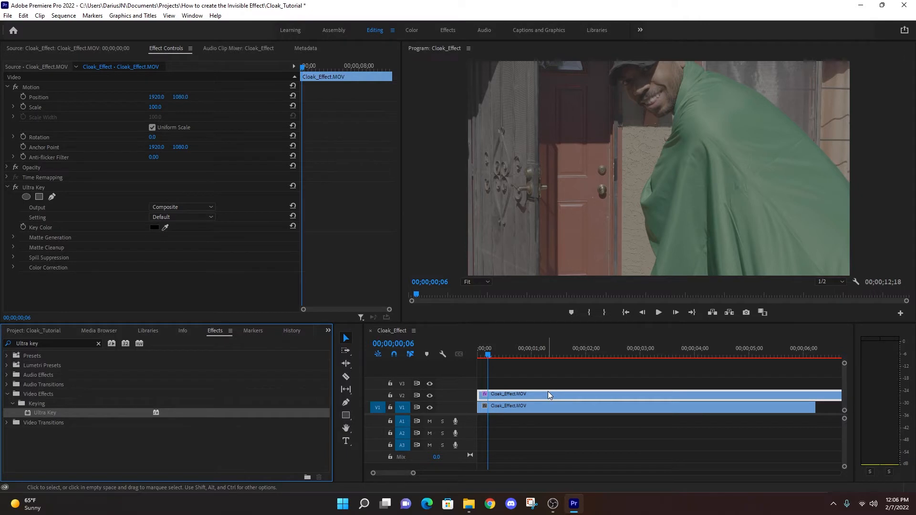
mouse_move(544, 393)
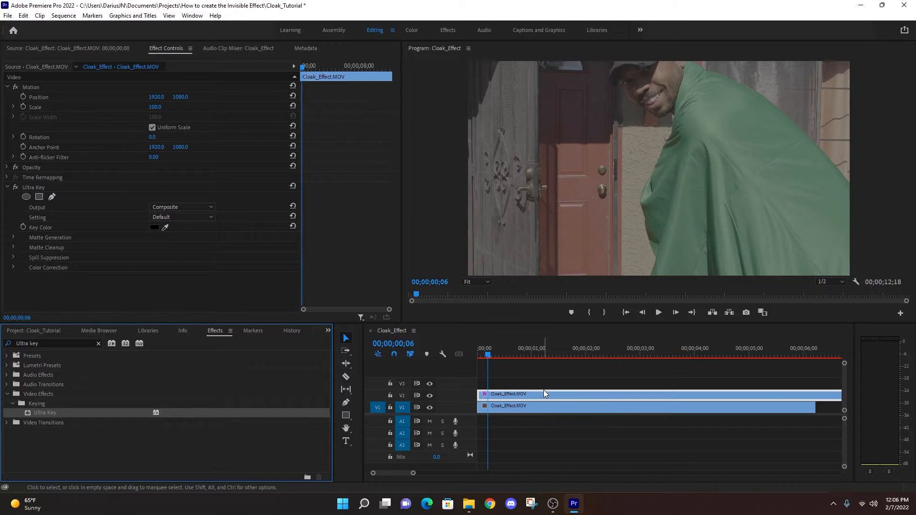
mouse_move(229, 261)
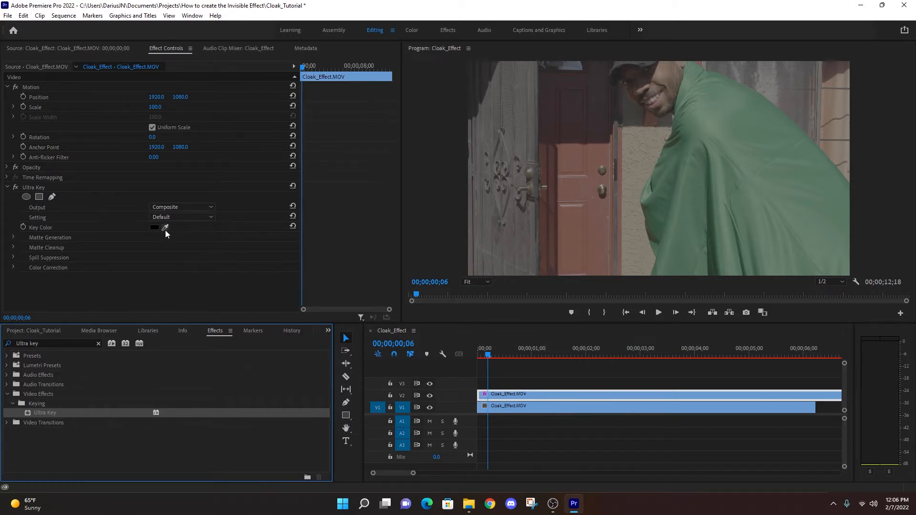
- Sample the cloak's green as the Ultra Key colour and set Output to Alpha Channel
click(165, 227)
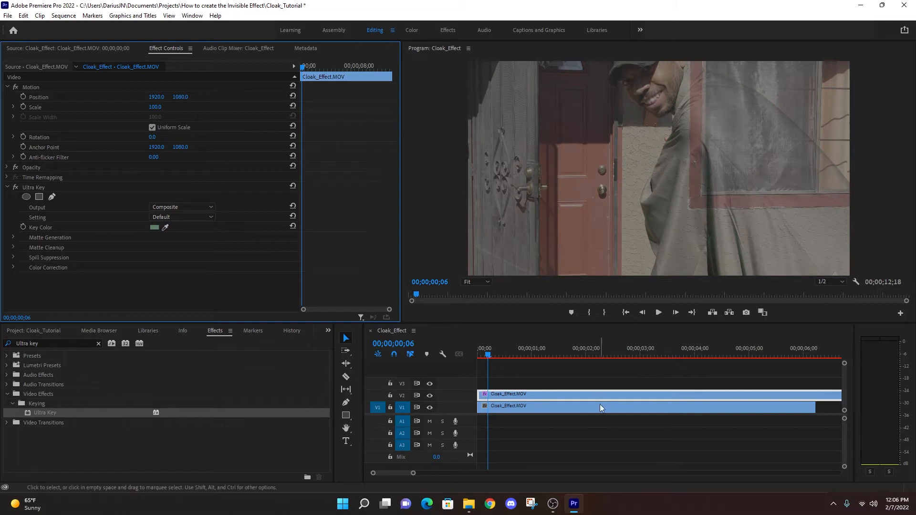
mouse_move(699, 158)
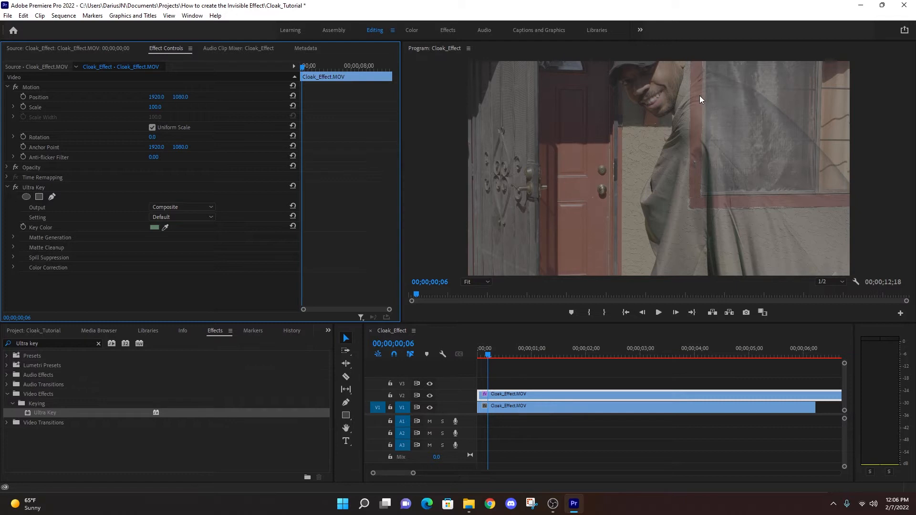
click(538, 406)
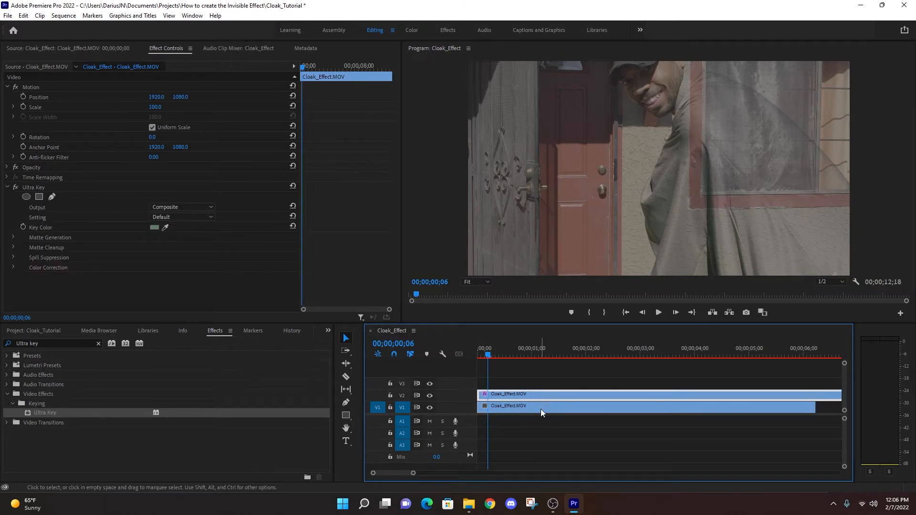
mouse_move(673, 218)
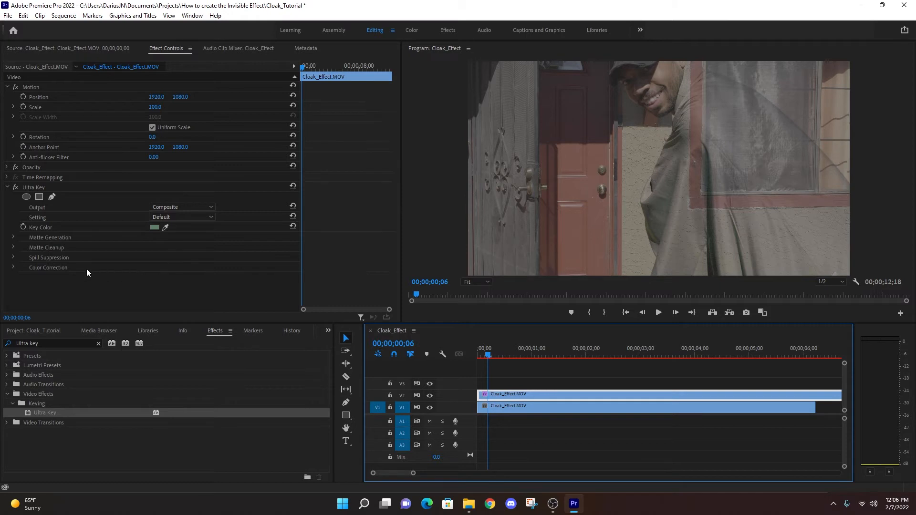
mouse_move(74, 248)
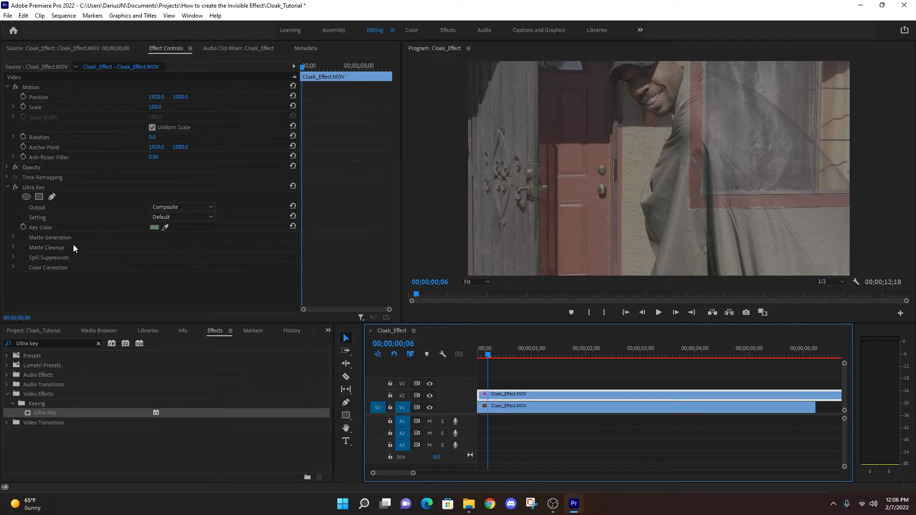
mouse_move(156, 240)
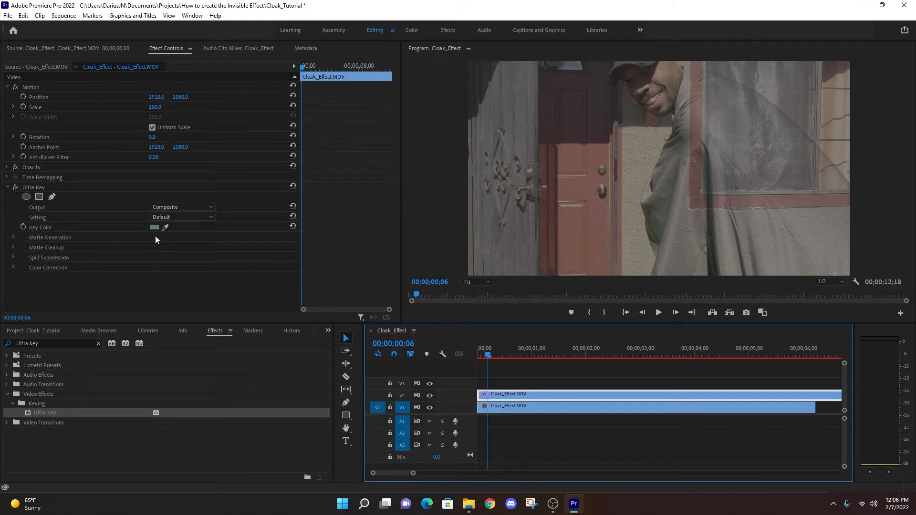
click(181, 207)
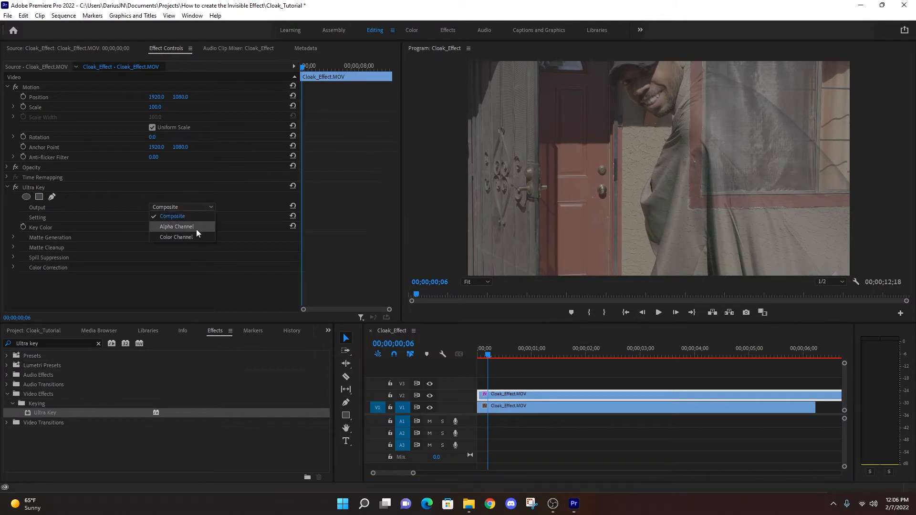
click(176, 227)
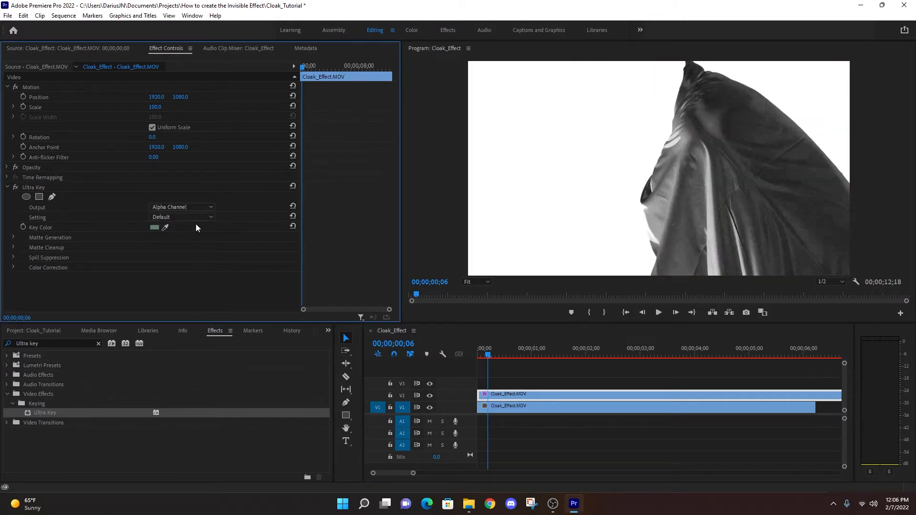
mouse_move(509, 274)
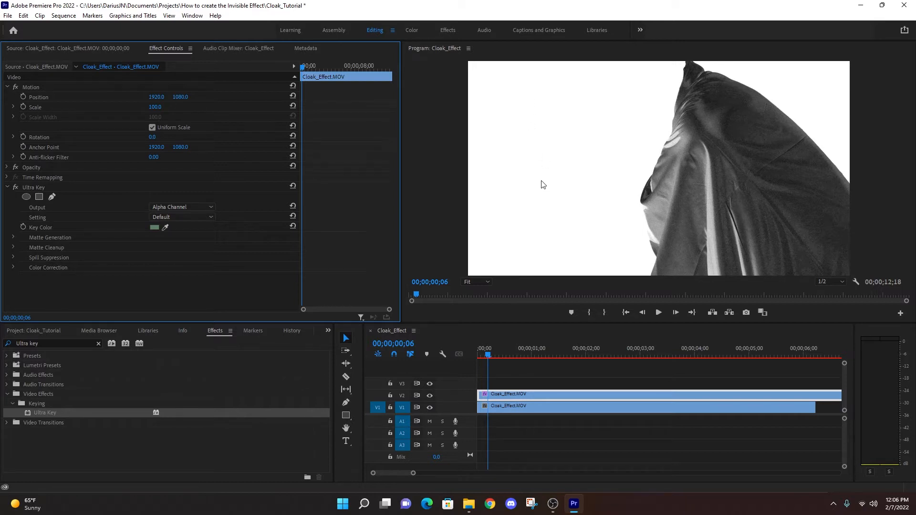
mouse_move(766, 201)
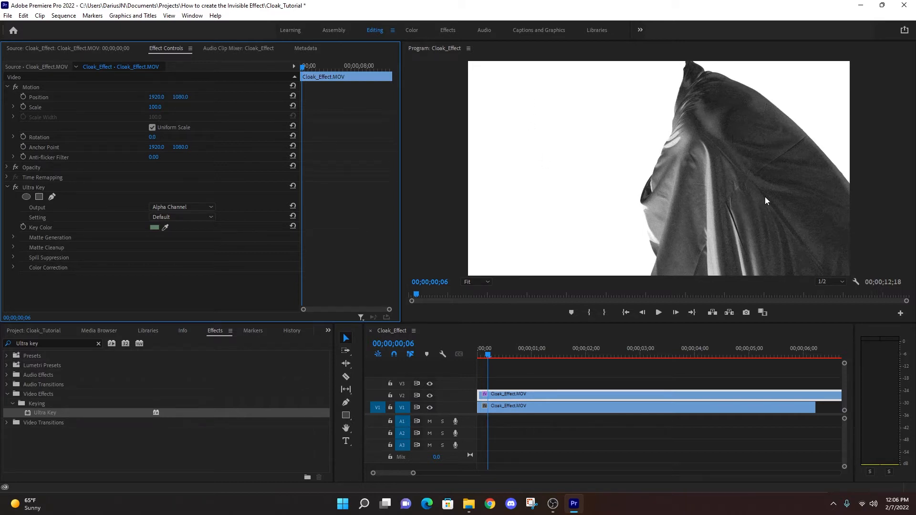
mouse_move(742, 183)
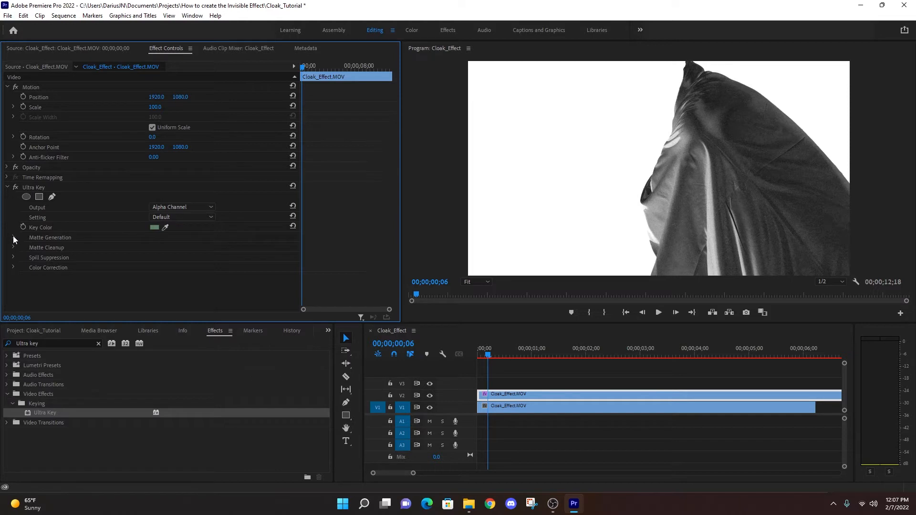
- Expand Matte Generation and set Transparency to 46 and Pedestal to 100
click(13, 237)
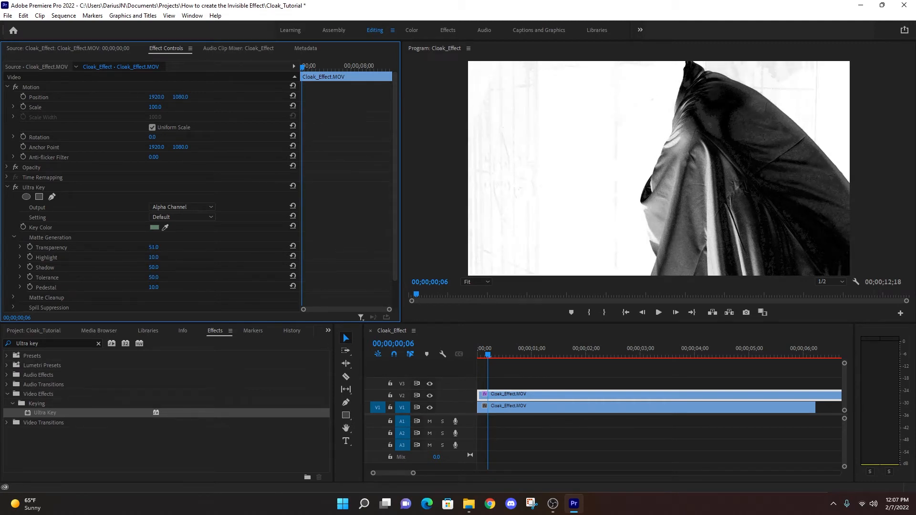
click(153, 247)
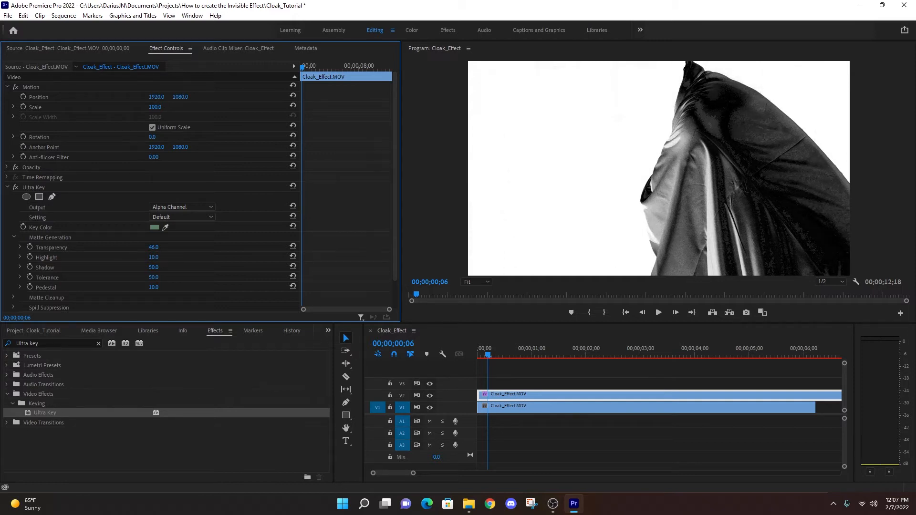
click(181, 217)
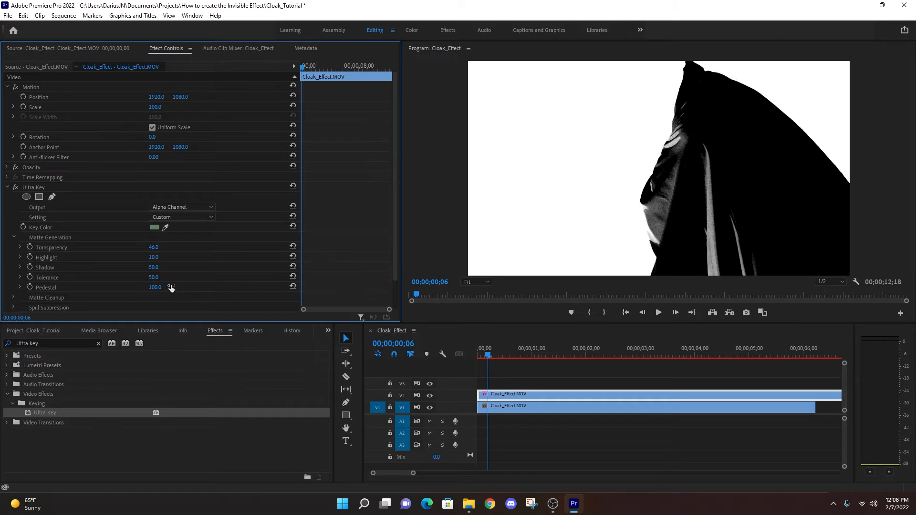
mouse_move(144, 303)
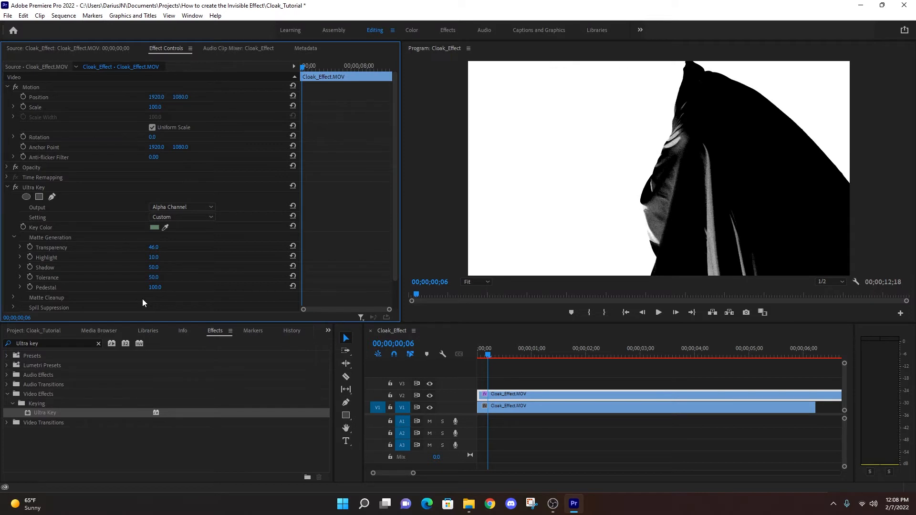
mouse_move(153, 250)
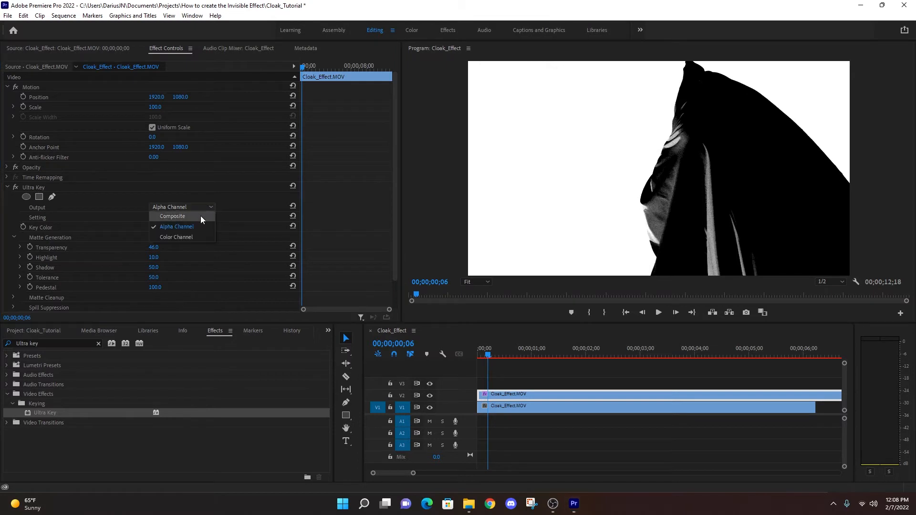
mouse_move(710, 236)
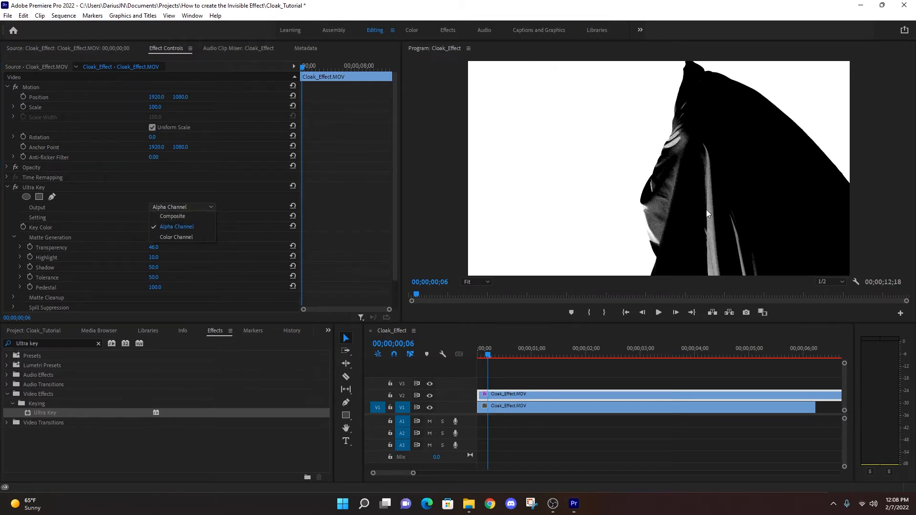
mouse_move(710, 246)
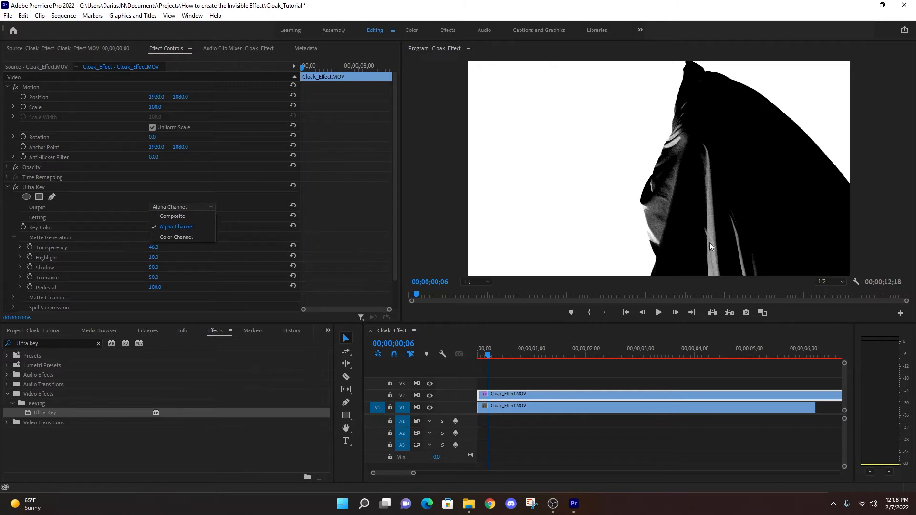
- Switch Ultra Key output to Composite, then back to Alpha Channel
click(172, 216)
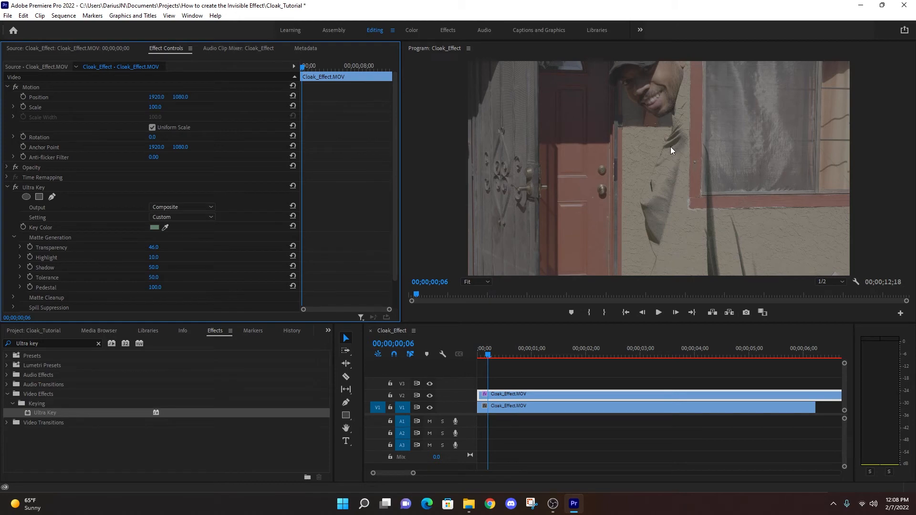
click(182, 207)
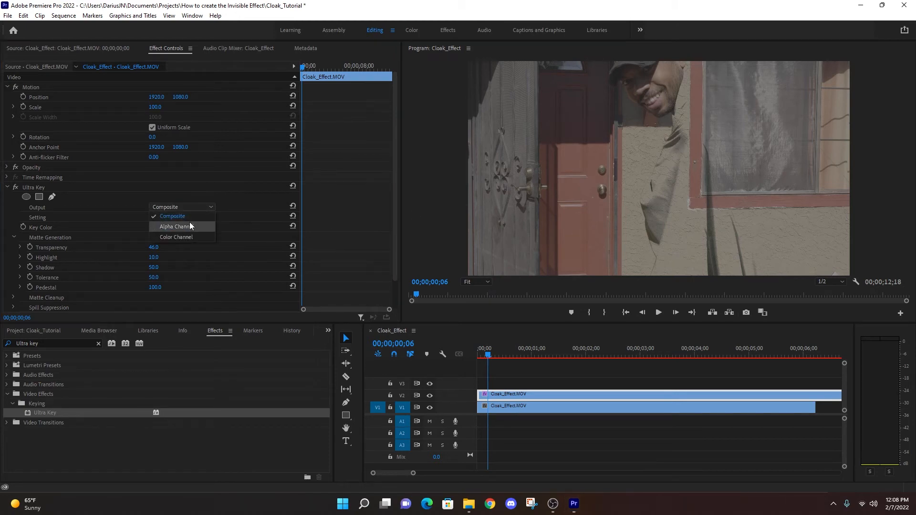
click(174, 226)
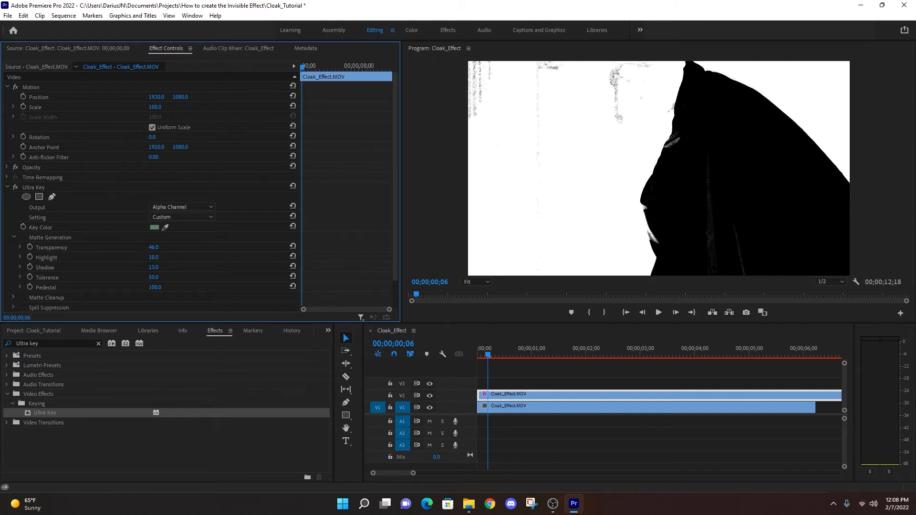
- Set Matte Generation Shadow to 54, Highlight to 0 and Tolerance to 100
triple_click(153, 267)
text(54)
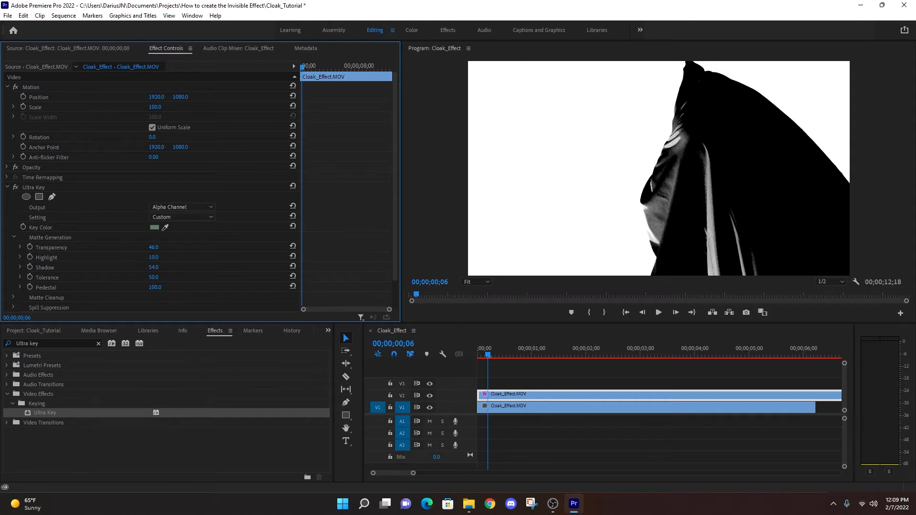
click(153, 257)
text(100)
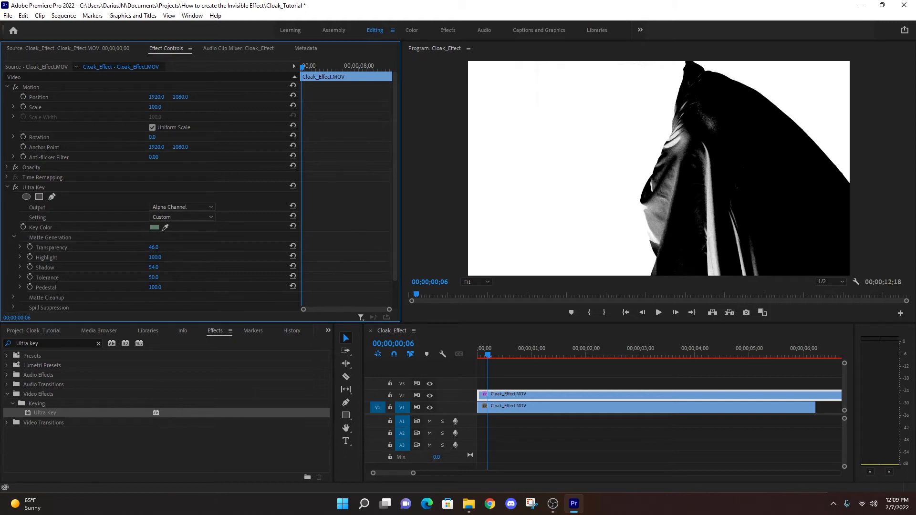
triple_click(154, 258)
text(0)
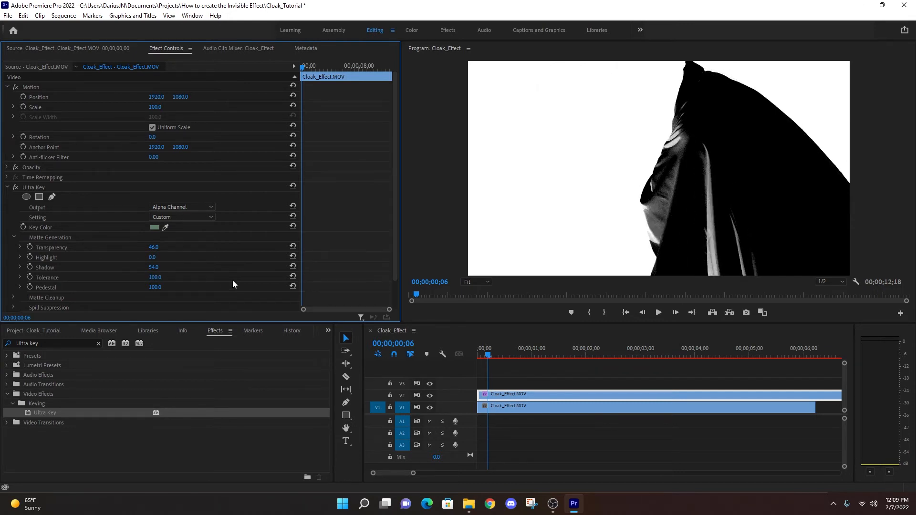
scroll(down, 3)
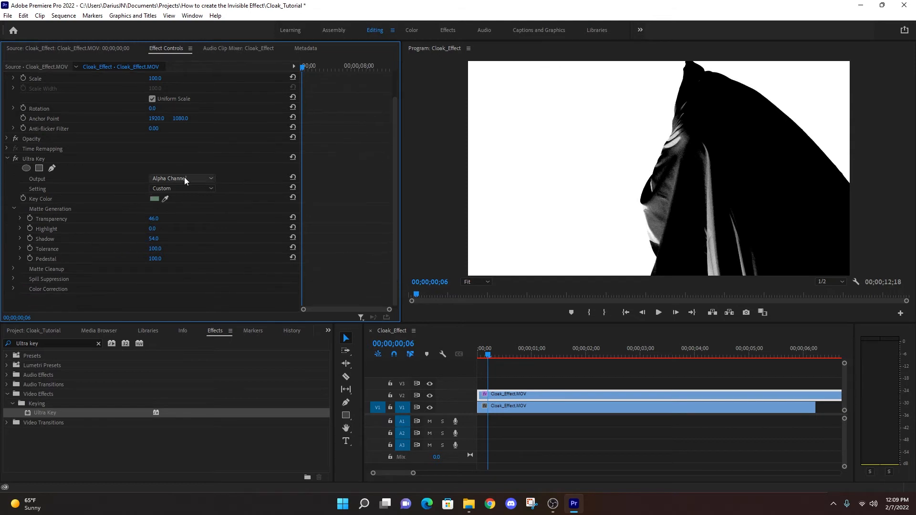
- Set Ultra Key output to Composite and extend the doorway clip to match the cloak clip
click(181, 178)
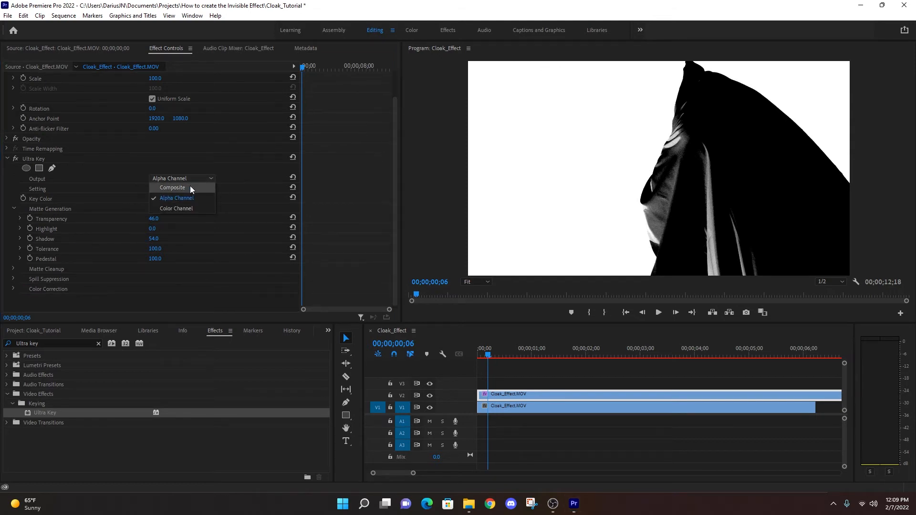
click(172, 187)
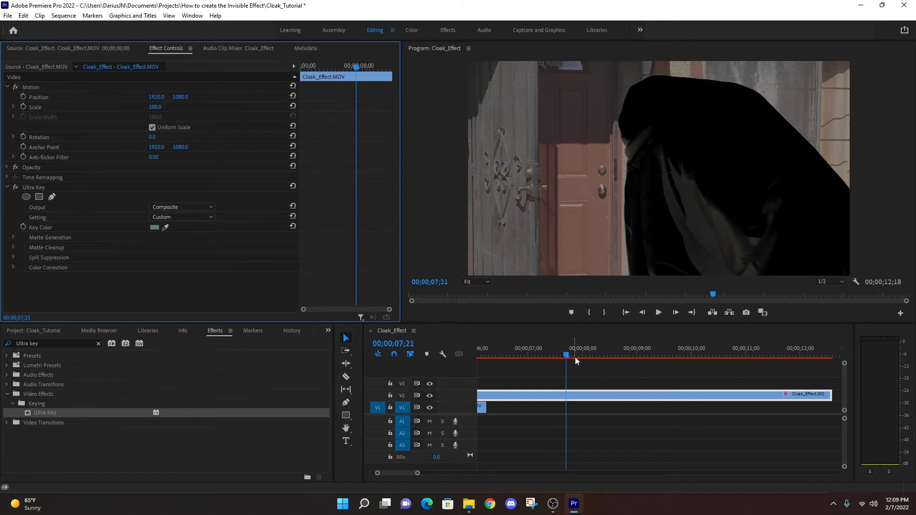
click(543, 356)
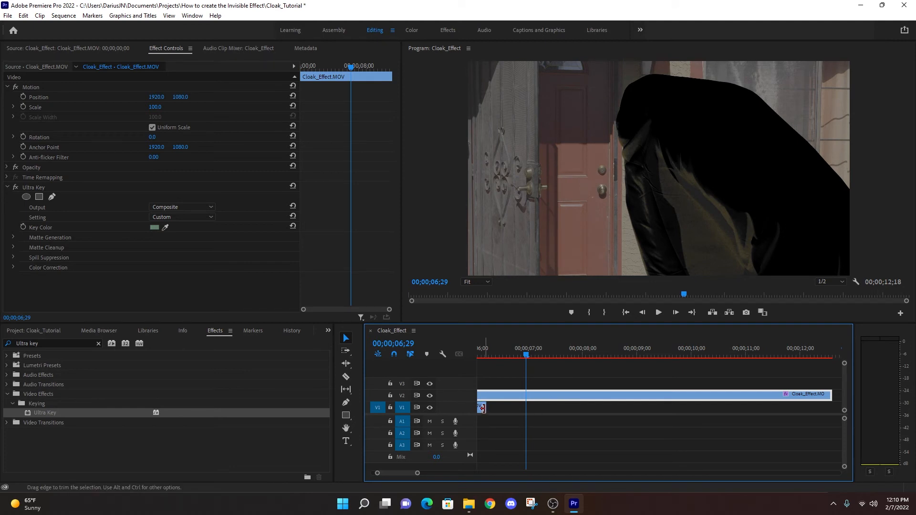
mouse_move(481, 407)
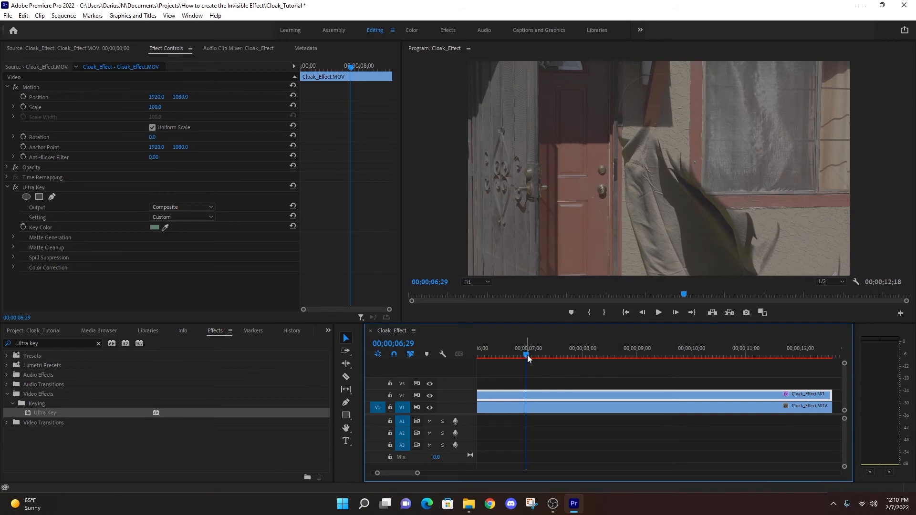
mouse_move(498, 391)
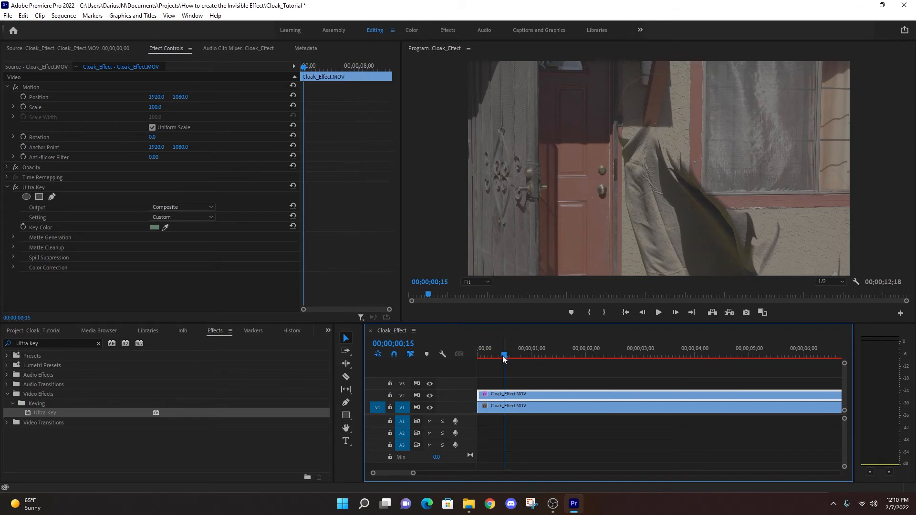
- Move the playhead to 00;00;01;19 and zoom the Program Monitor to 100%
click(564, 354)
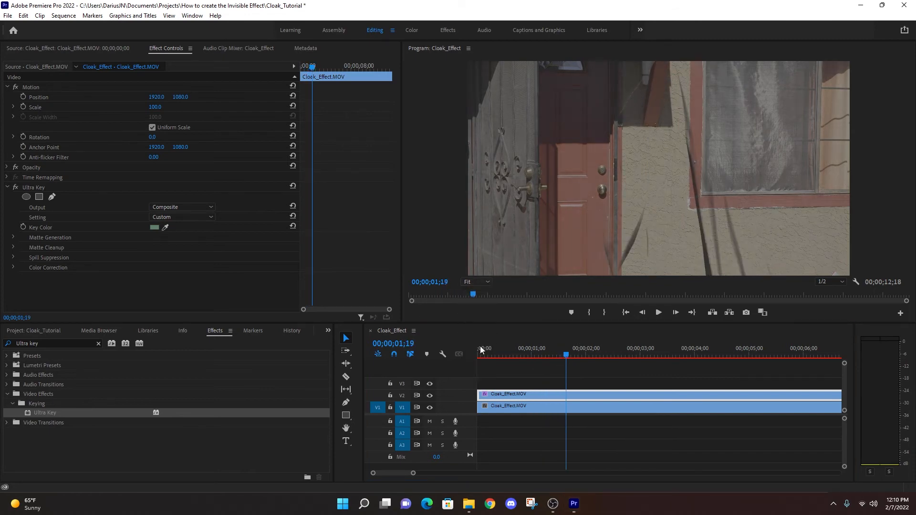
click(475, 282)
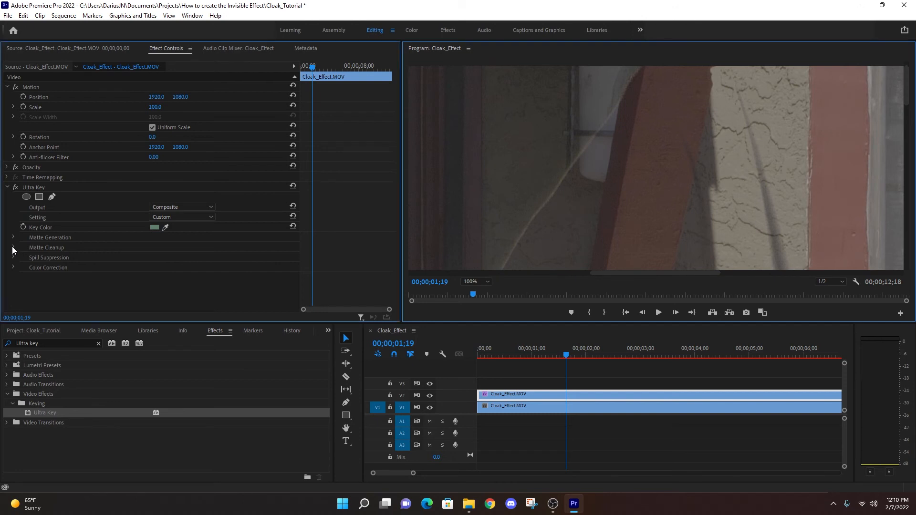
- Check the black-and-white matte, then set Ultra Key Matte Cleanup Choke to 100
click(13, 247)
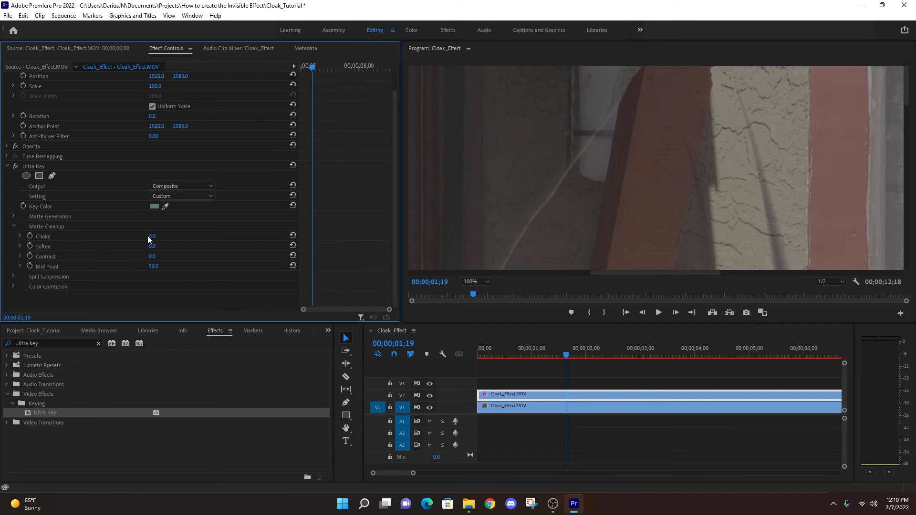
mouse_move(413, 253)
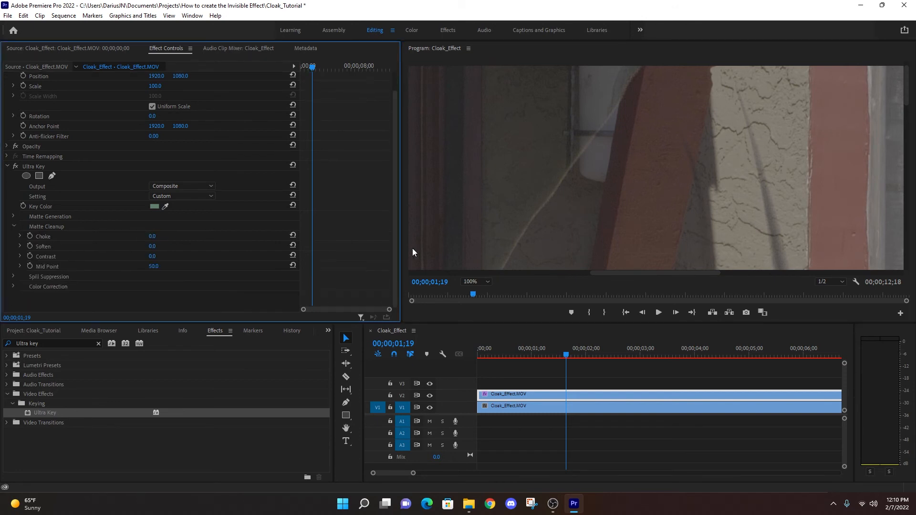
click(181, 186)
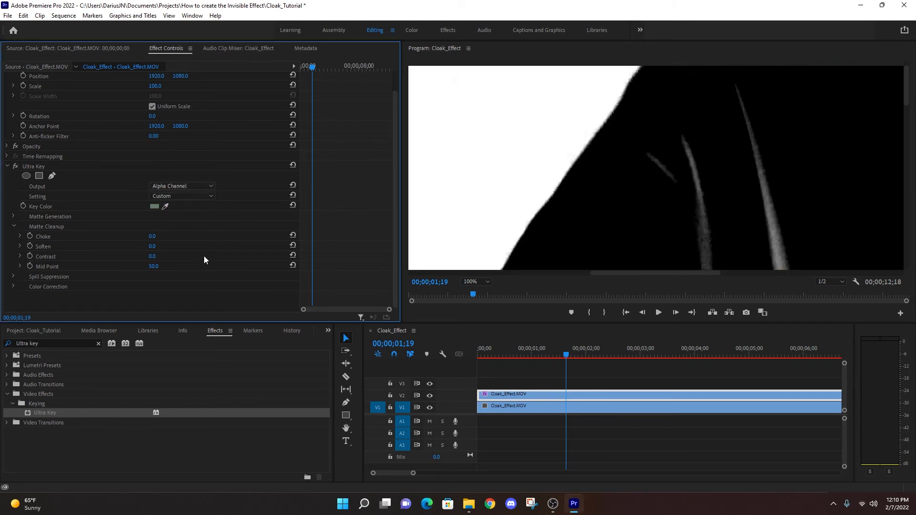
click(181, 185)
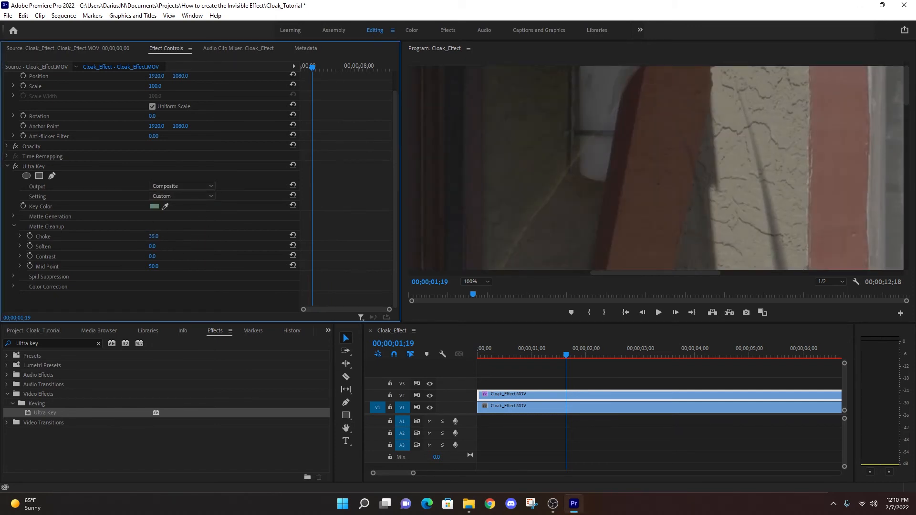
triple_click(153, 236)
text(100)
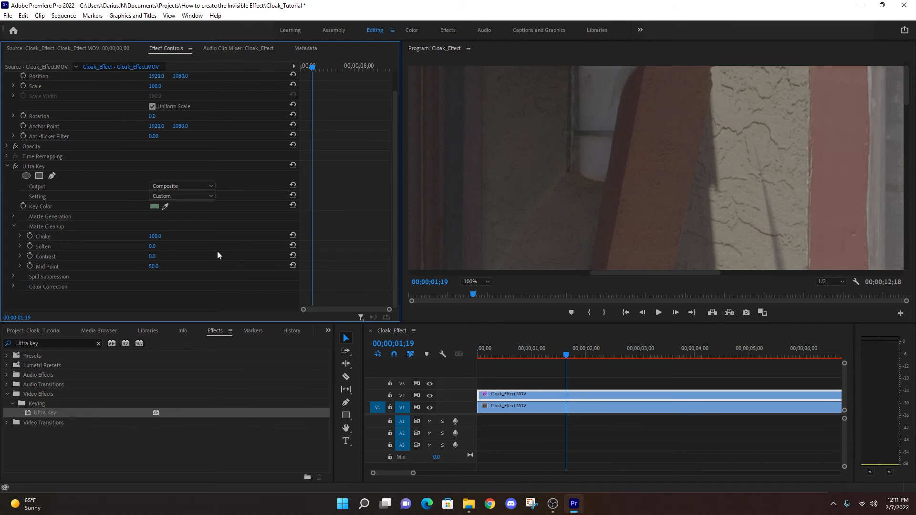
mouse_move(140, 239)
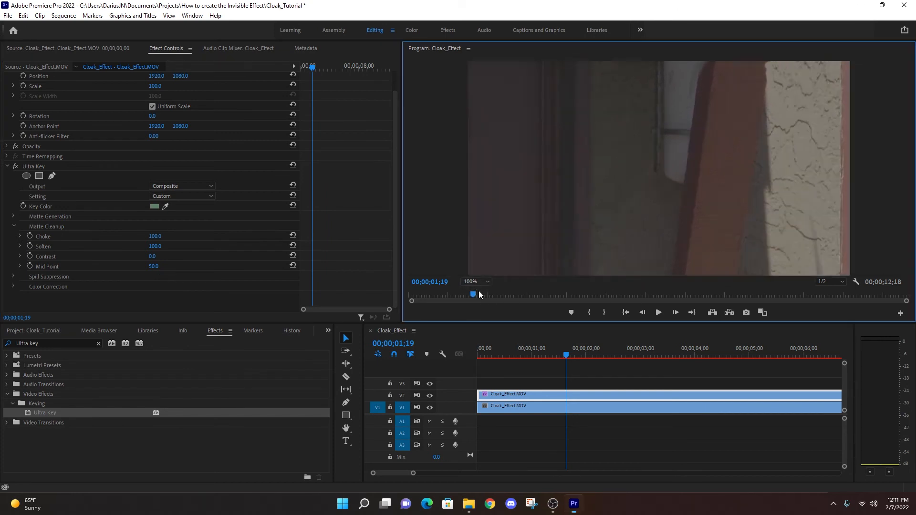
- Zoom the monitor to Fit and raise Soften, Contrast and Mid Point to 100
click(471, 281)
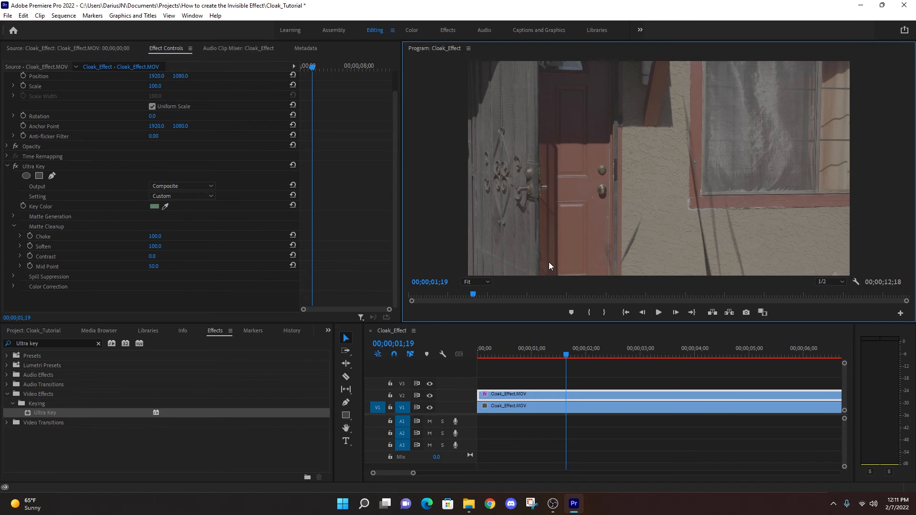
mouse_move(187, 257)
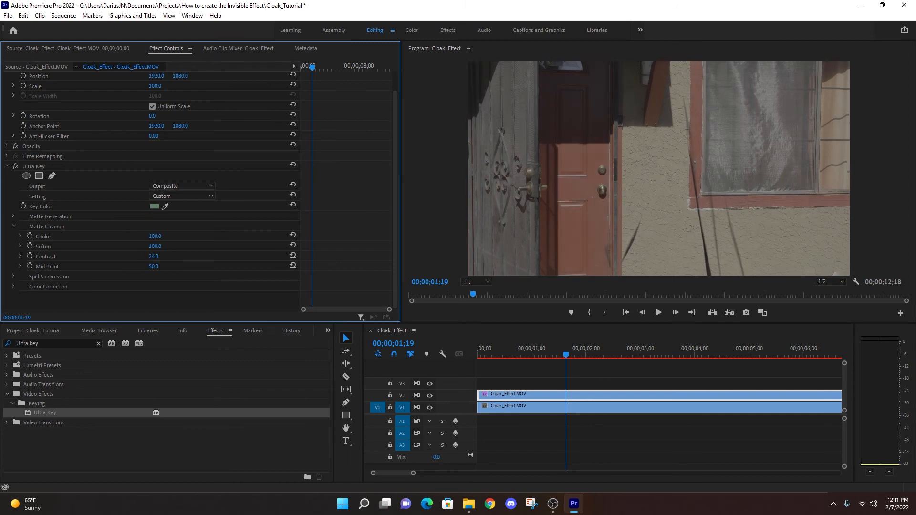
triple_click(153, 256)
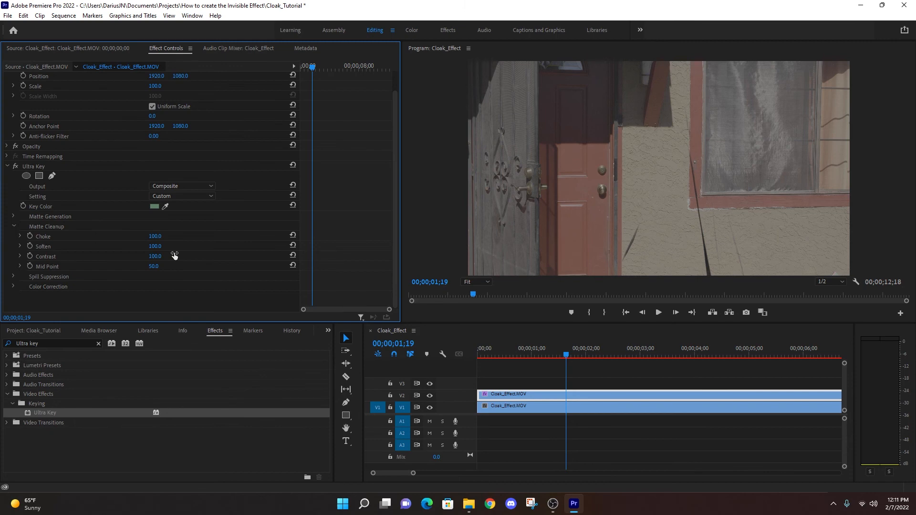
mouse_move(143, 284)
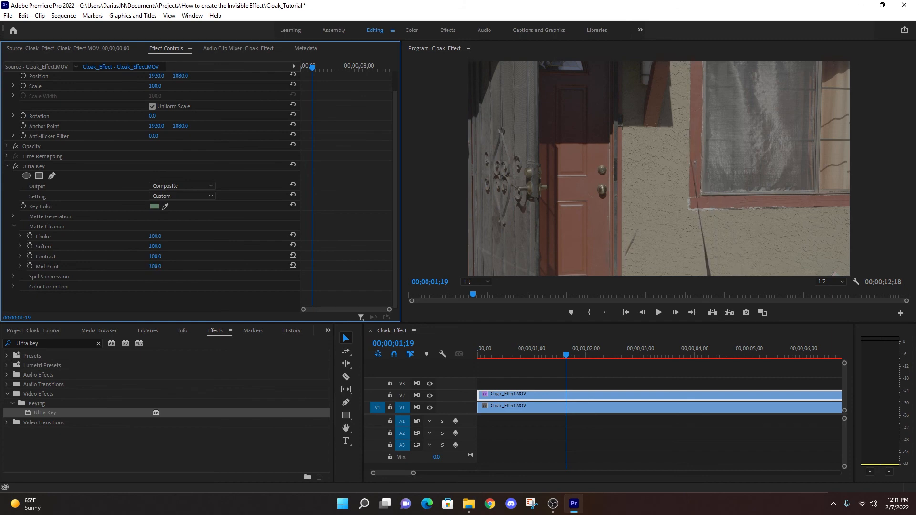
click(13, 226)
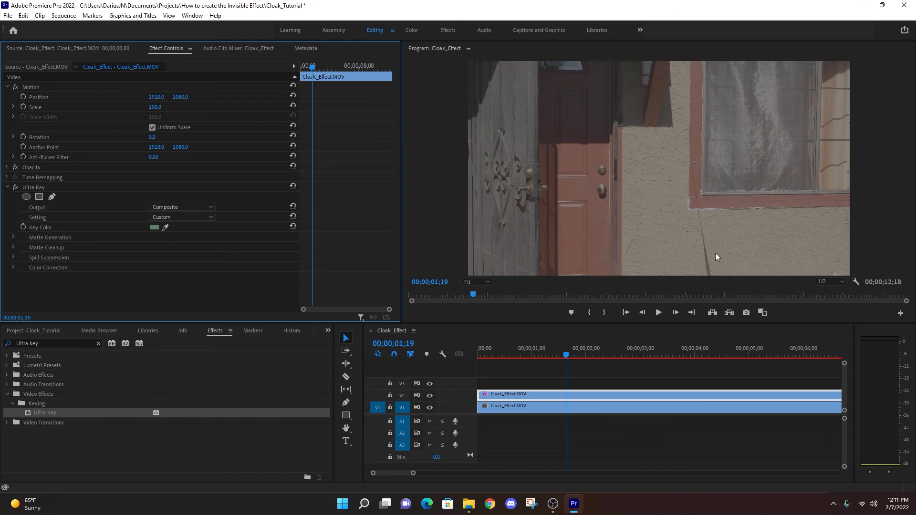
mouse_move(718, 240)
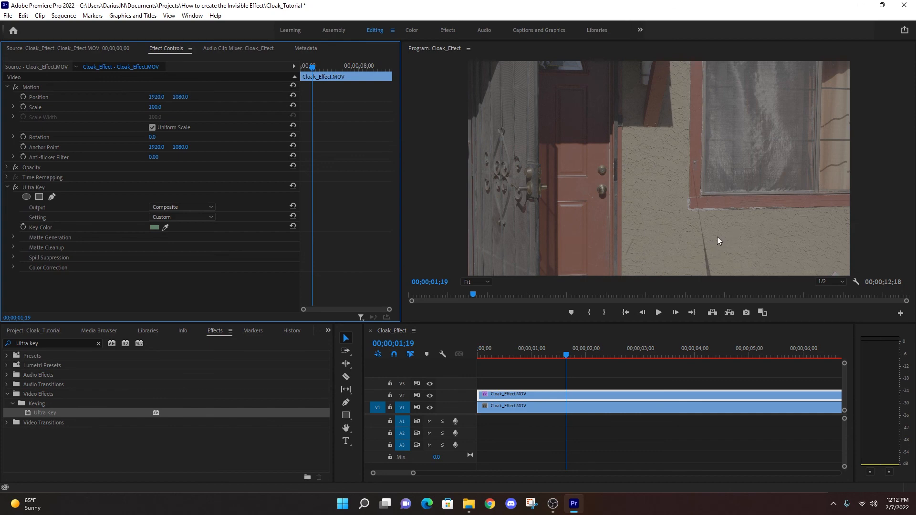